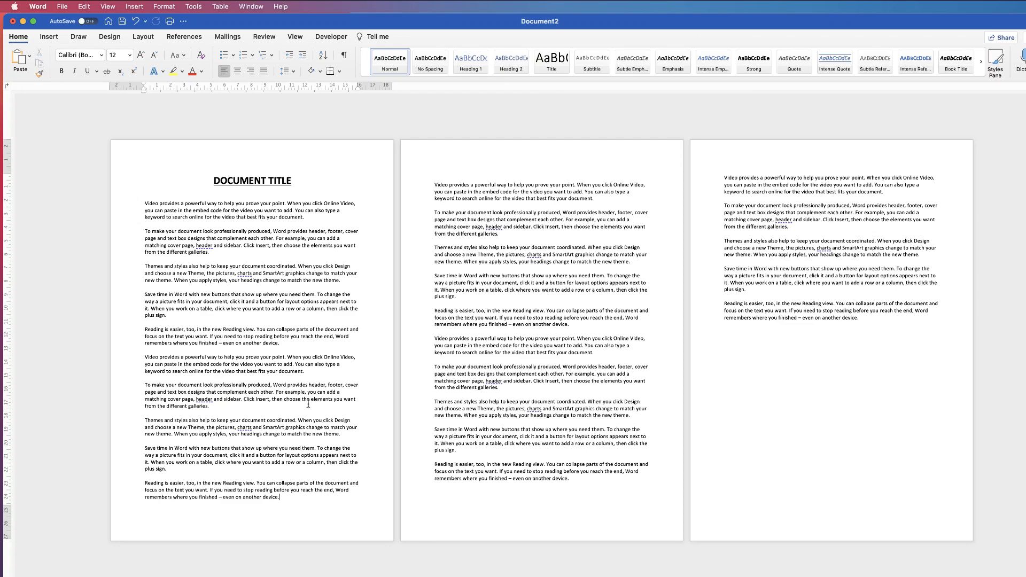
pyautogui.moveTo(307, 431)
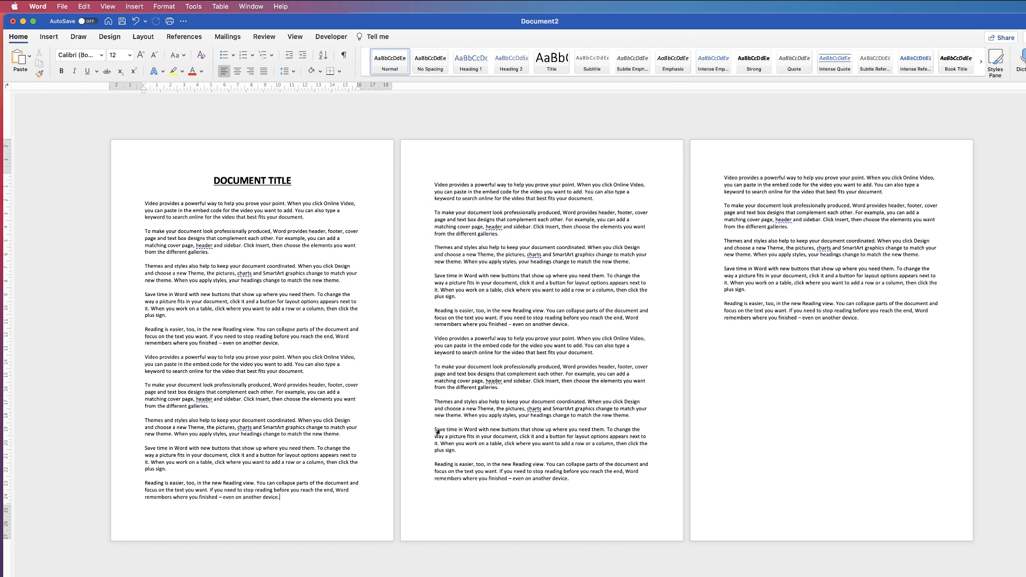
pyautogui.moveTo(121, 118)
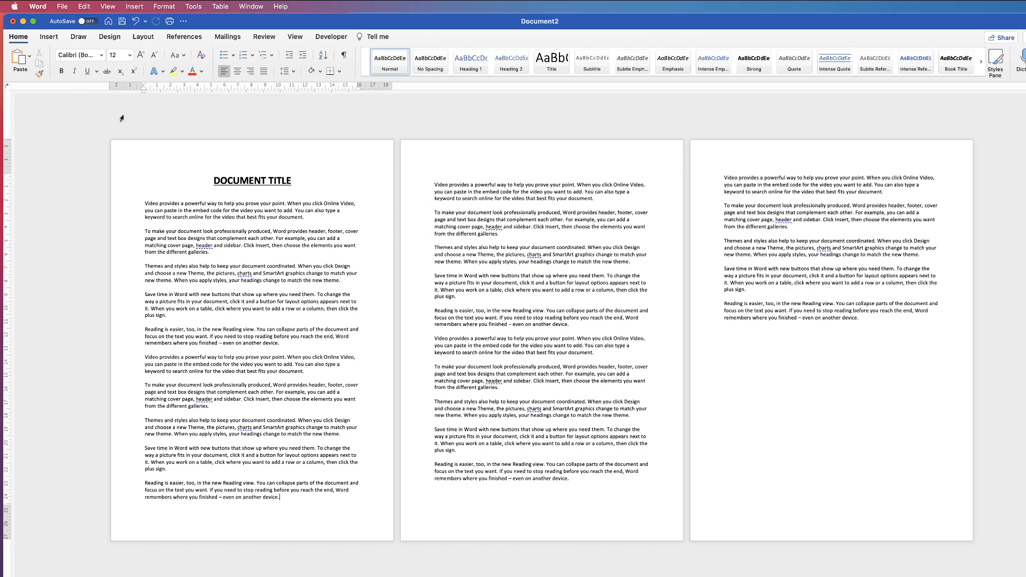
# Step: Insert a Next Page section break from the Layout Breaks list after page one's last paragraph
pyautogui.click(144, 36)
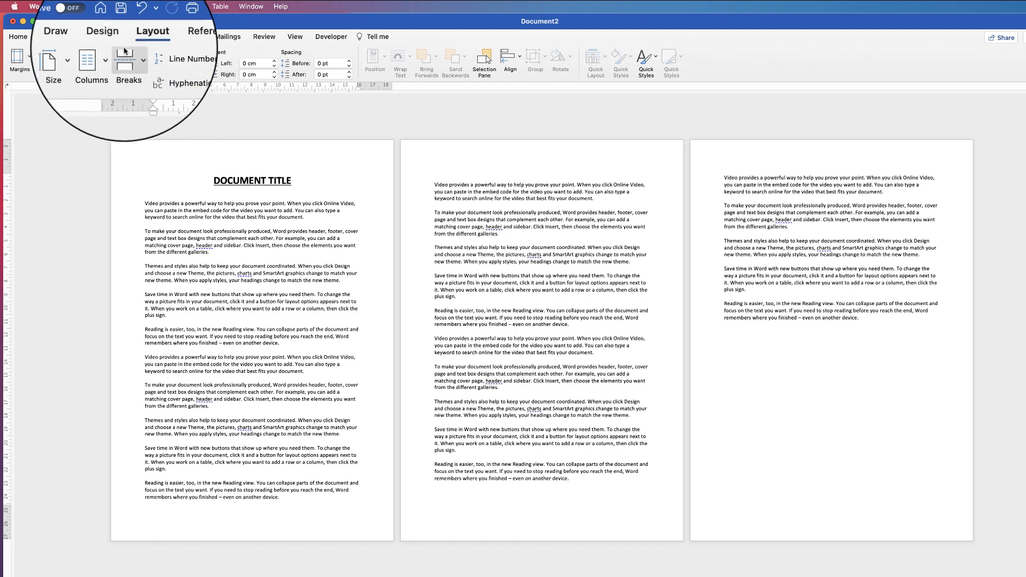
pyautogui.click(129, 62)
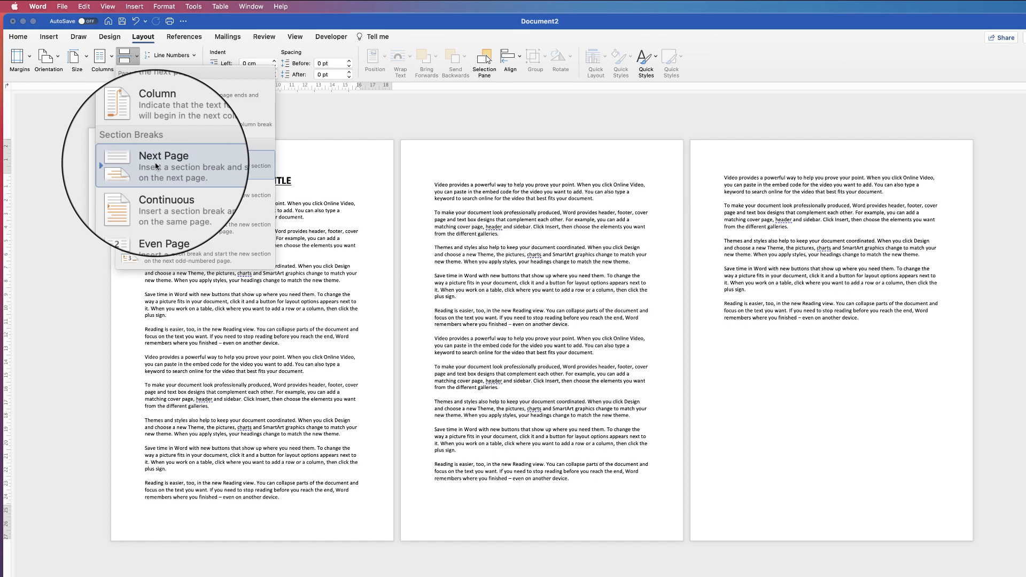
pyautogui.click(163, 167)
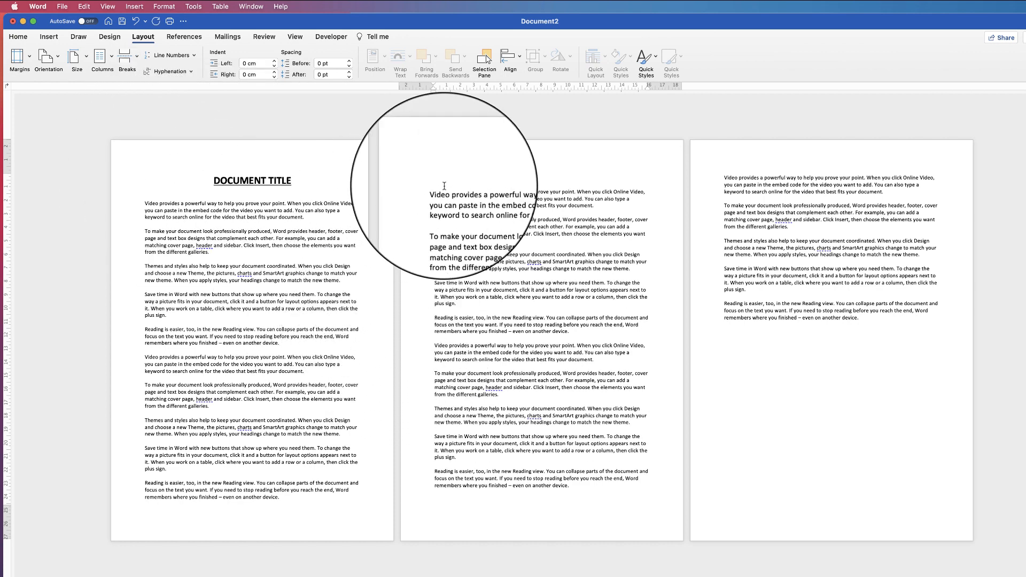
# Step: Turn on Show/Hide ¶ from Home to reveal paragraph marks and the section break marker
pyautogui.click(18, 36)
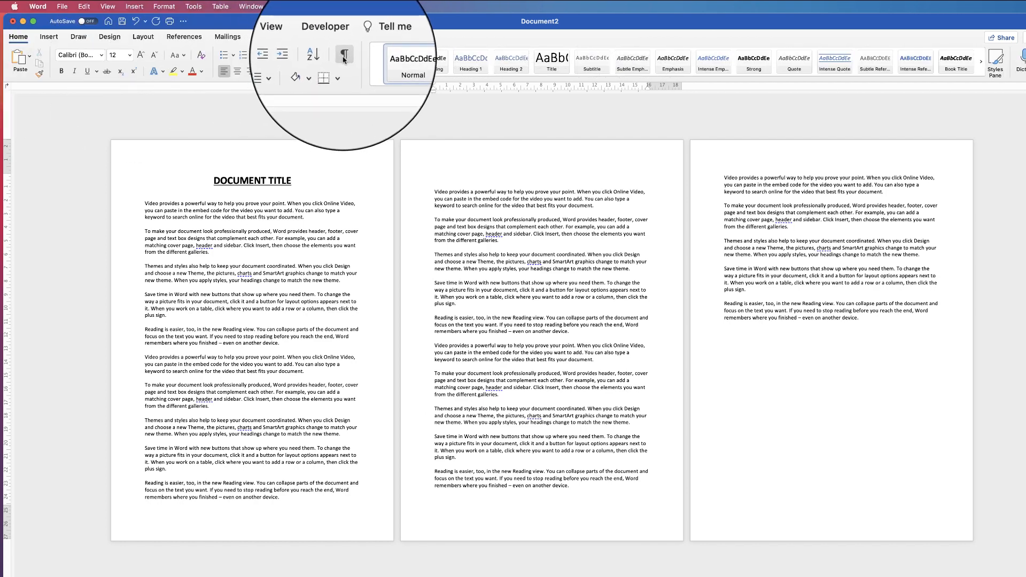
pyautogui.click(343, 55)
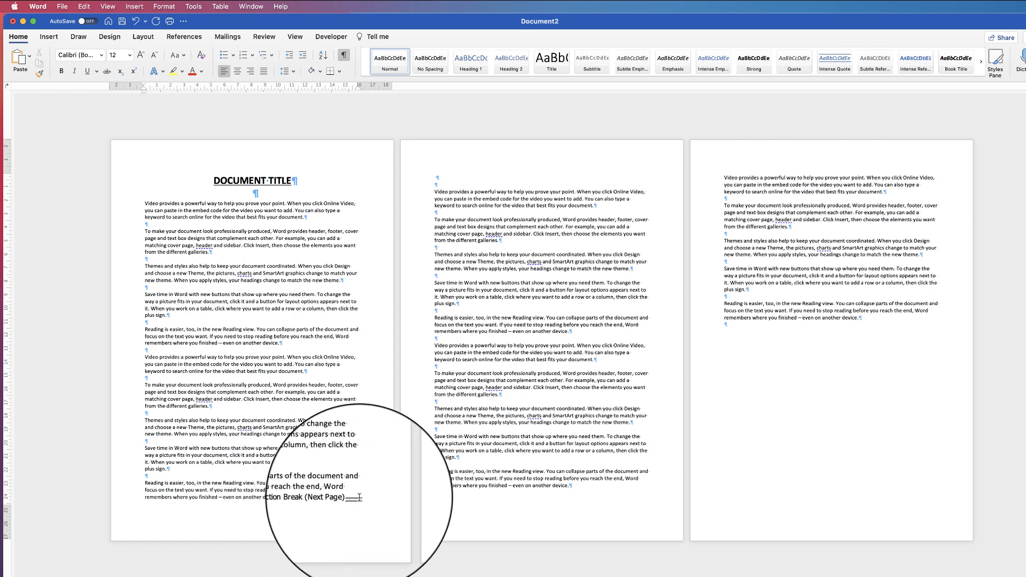
# Step: Select the Section Break (Next Page) marker at the end of page one for deletion
pyautogui.doubleClick(314, 497)
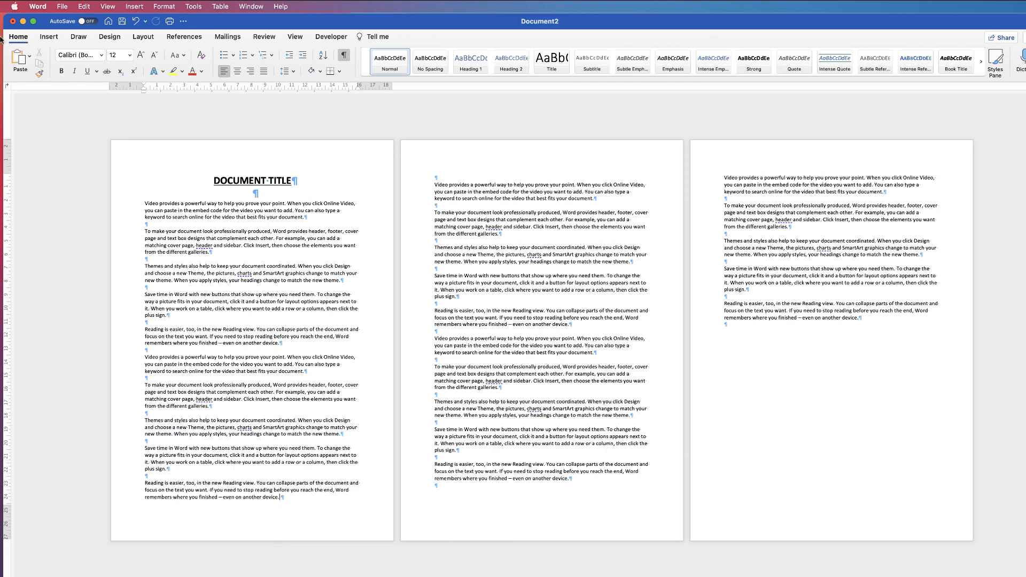
# Step: Reinsert a Next Page section break at the end of page one via Breaks
pyautogui.click(130, 59)
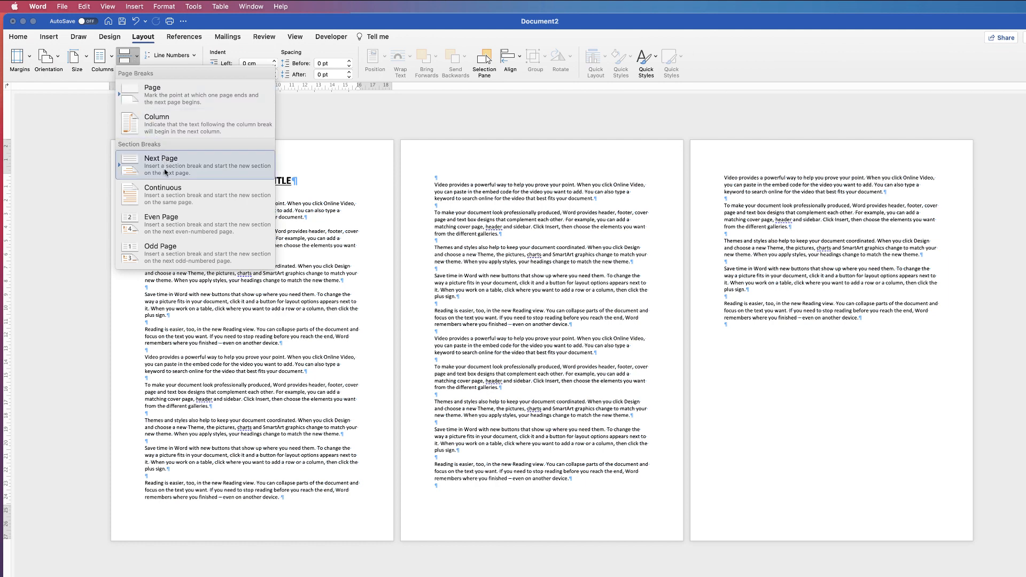
pyautogui.click(160, 159)
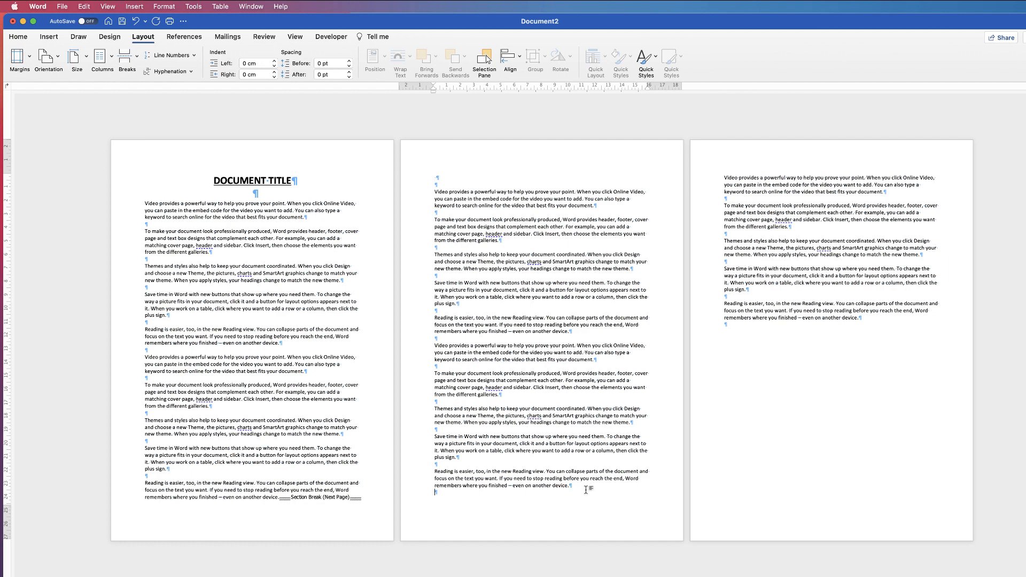
pyautogui.moveTo(470, 395)
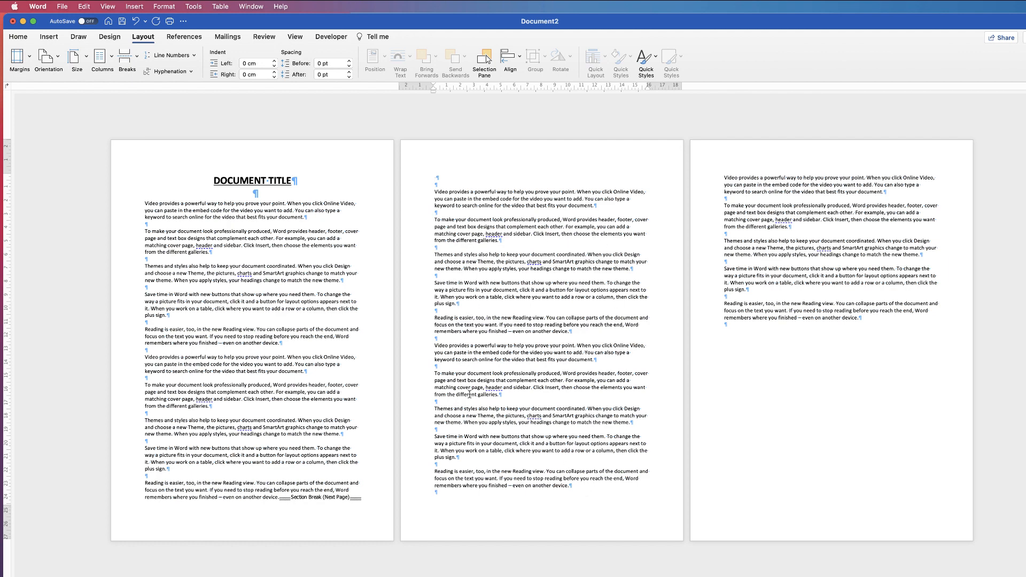
pyautogui.moveTo(434, 491)
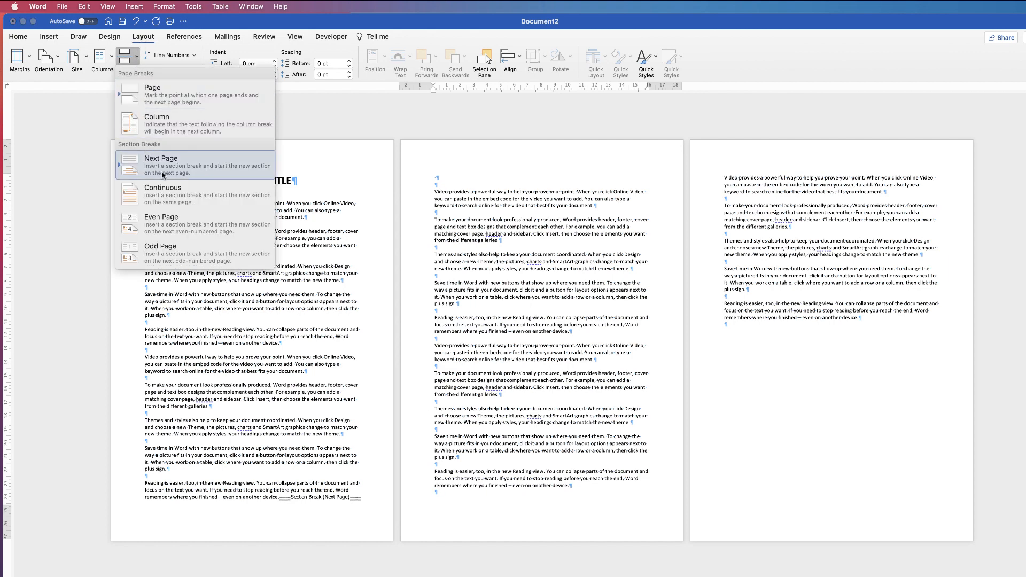
pyautogui.click(160, 162)
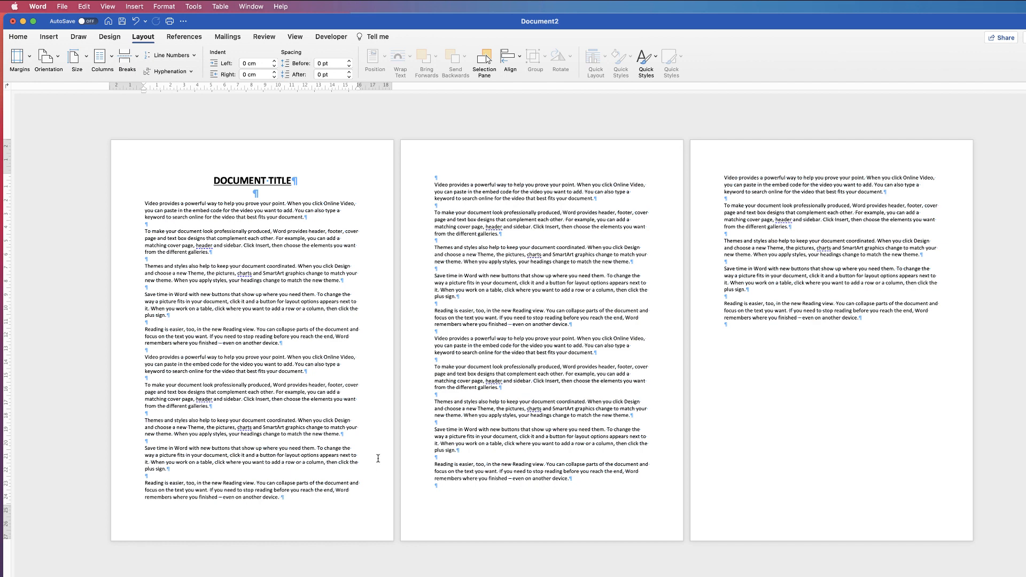
pyautogui.moveTo(401, 425)
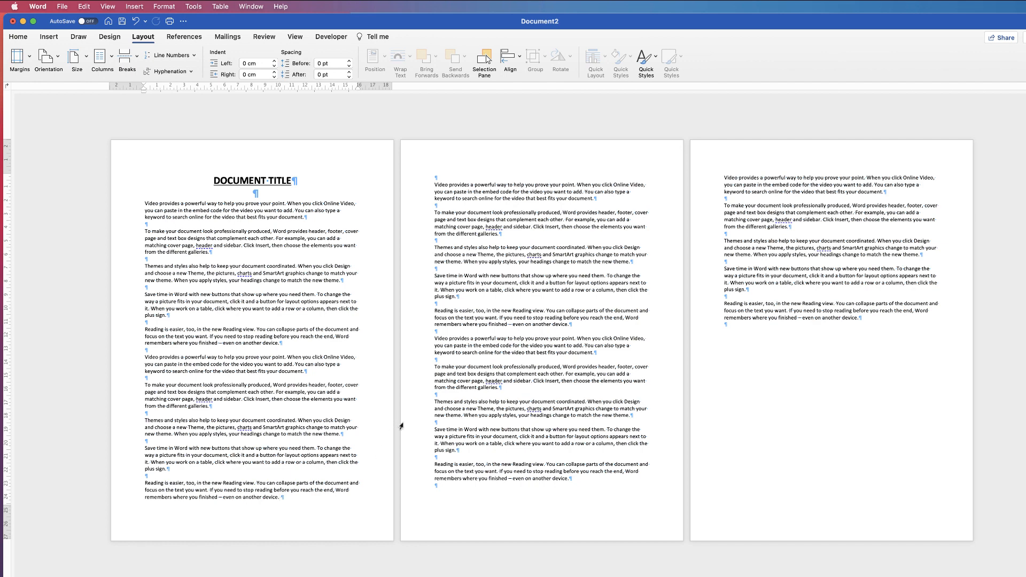